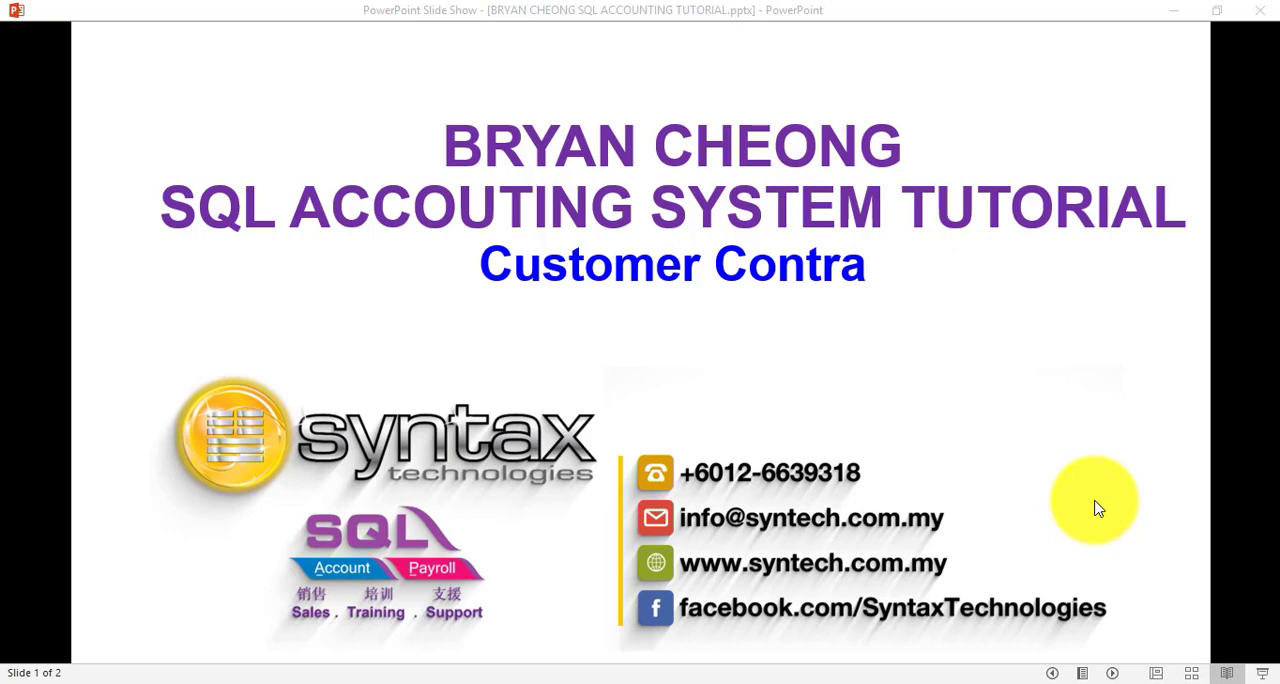
mouse_move(268, 660)
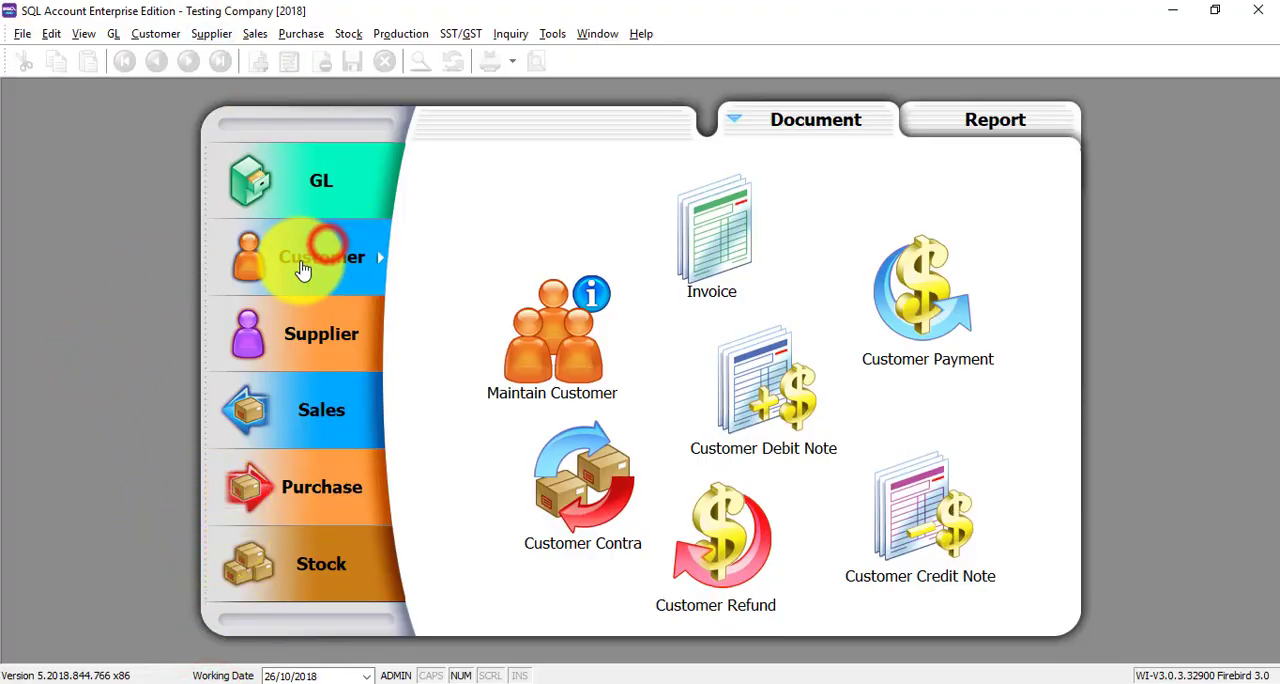
mouse_move(584, 496)
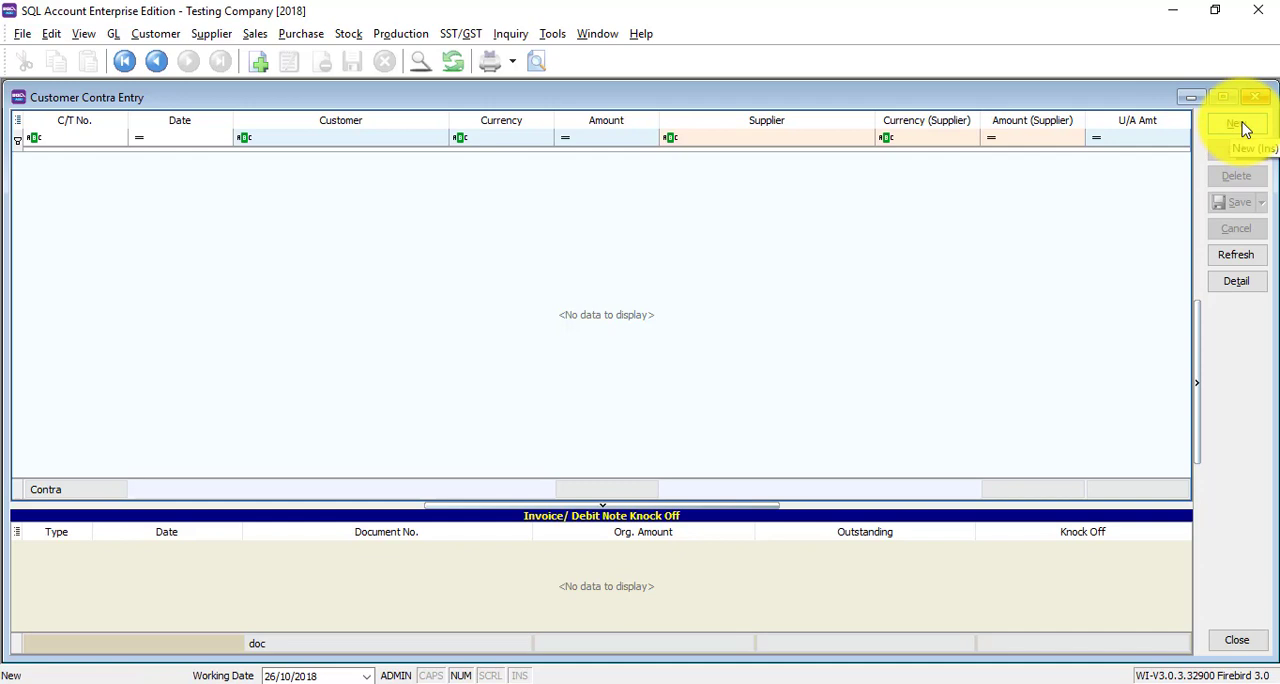
- Create a new customer contra with KITTY SECURITY SDN BHD as the customer
left_click(1240, 124)
type("ki")
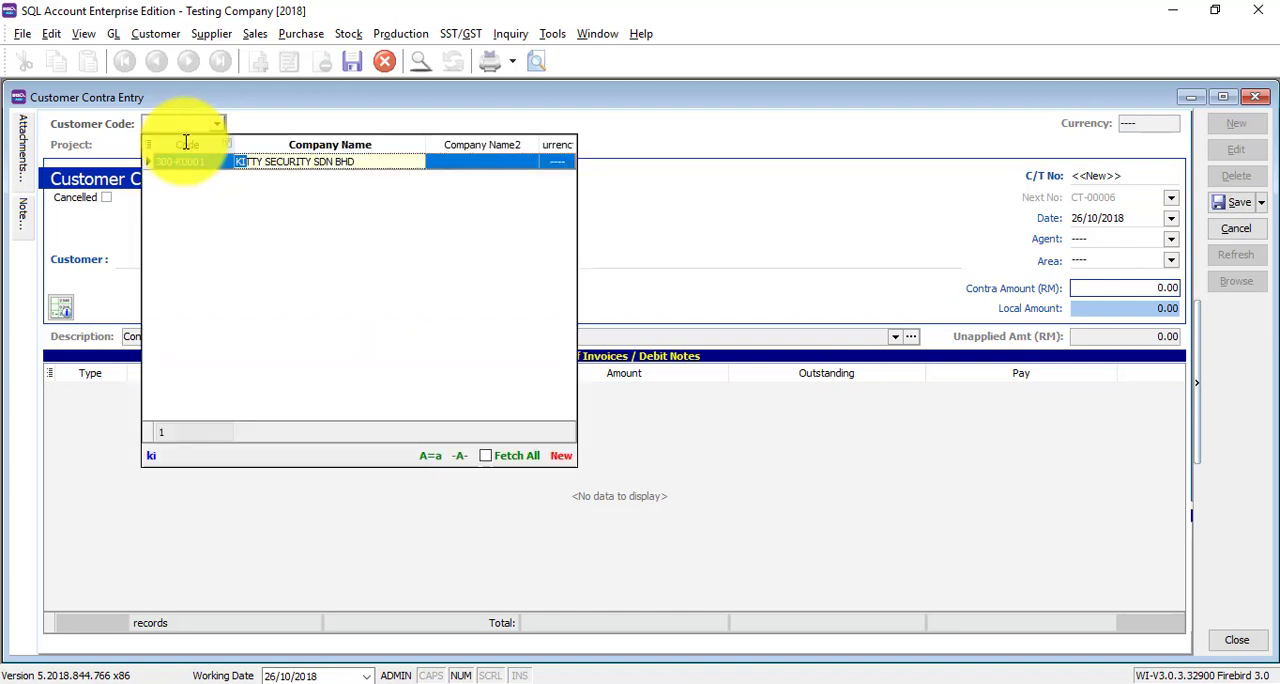
left_click(300, 160)
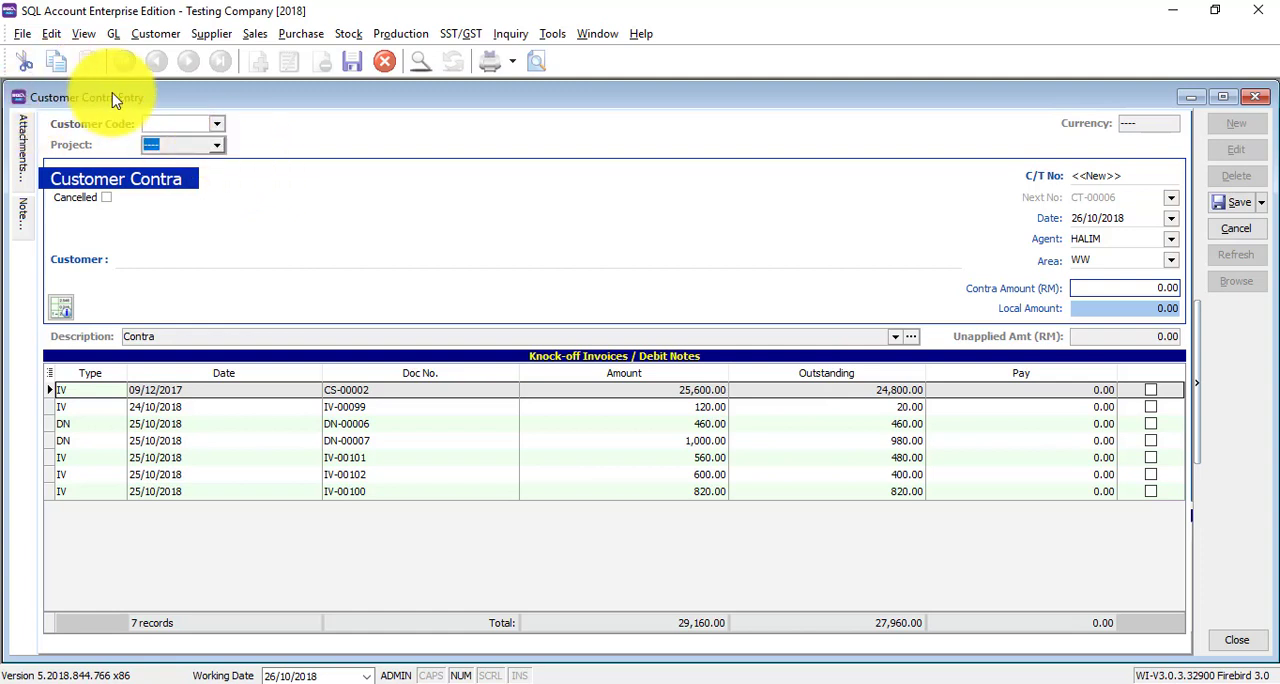
left_click(216, 124)
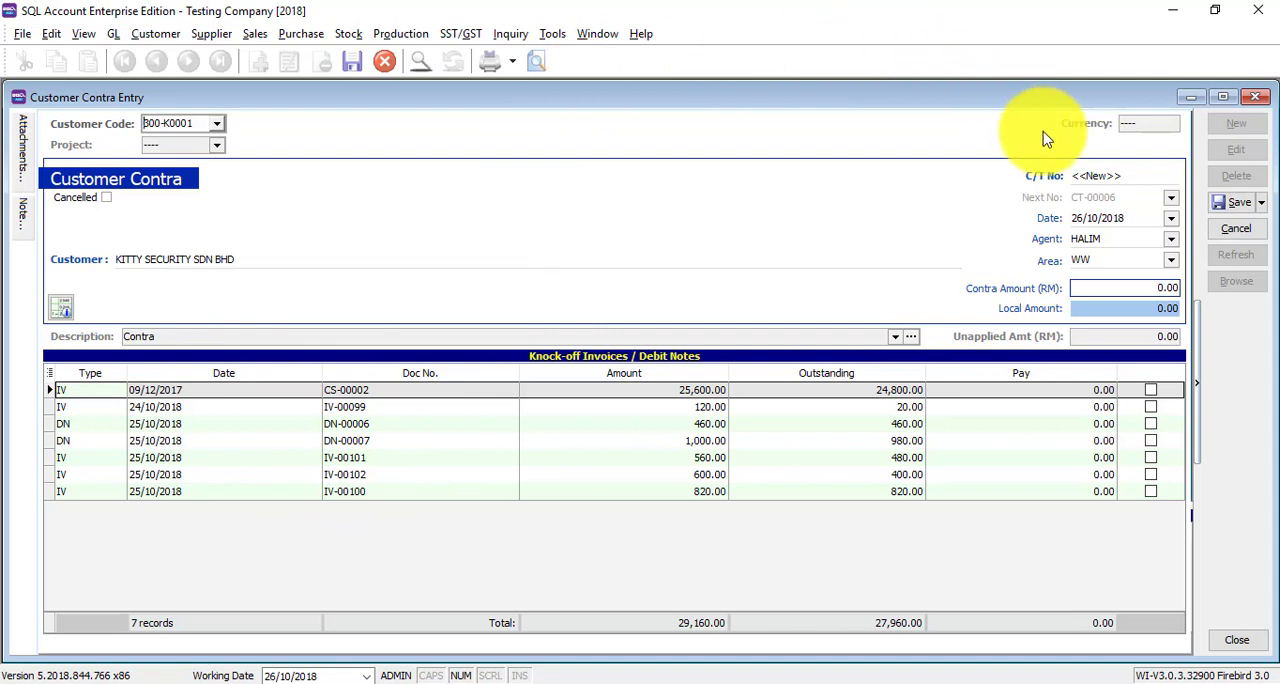
- Set the contra amount to 100, knock it off against invoice IV-00100 and save
left_click(1124, 288)
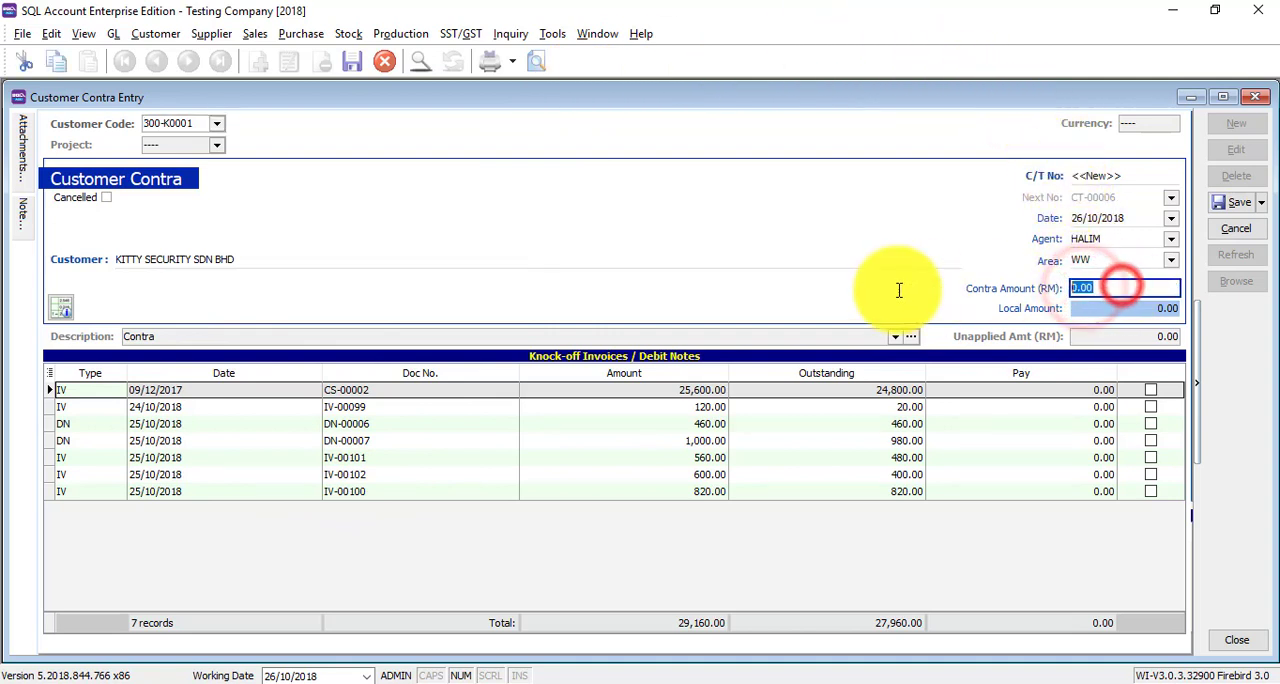
type("100")
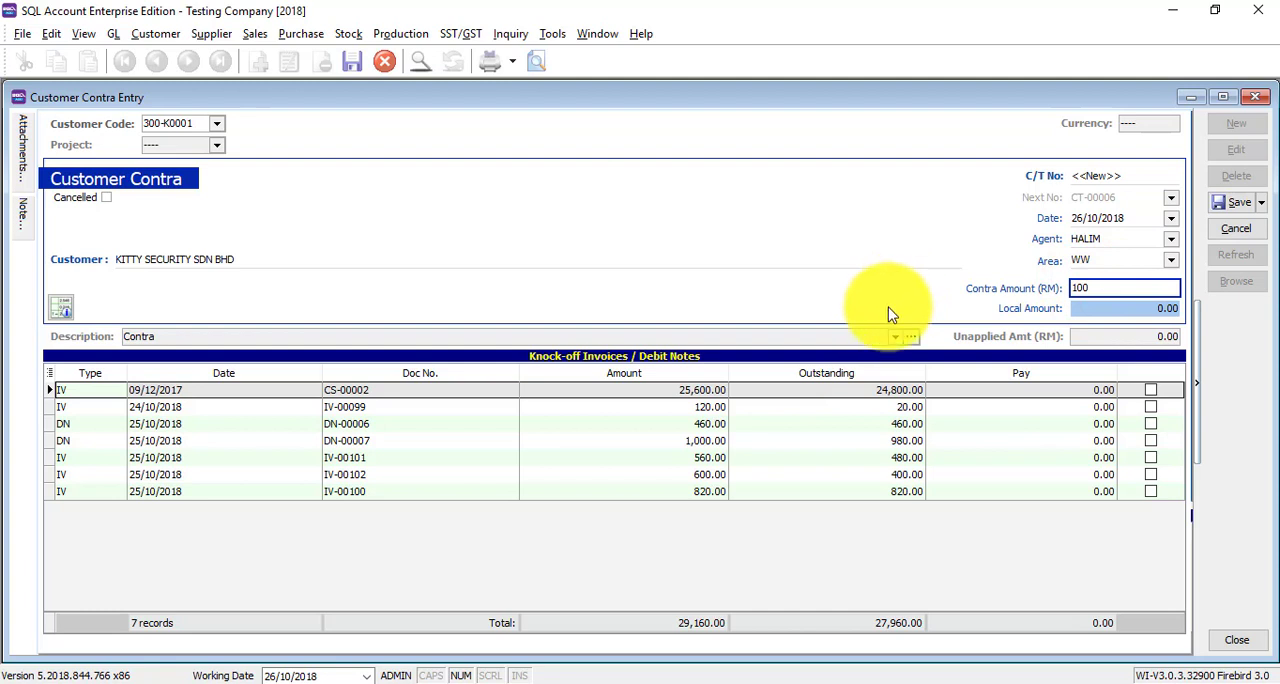
mouse_move(512, 510)
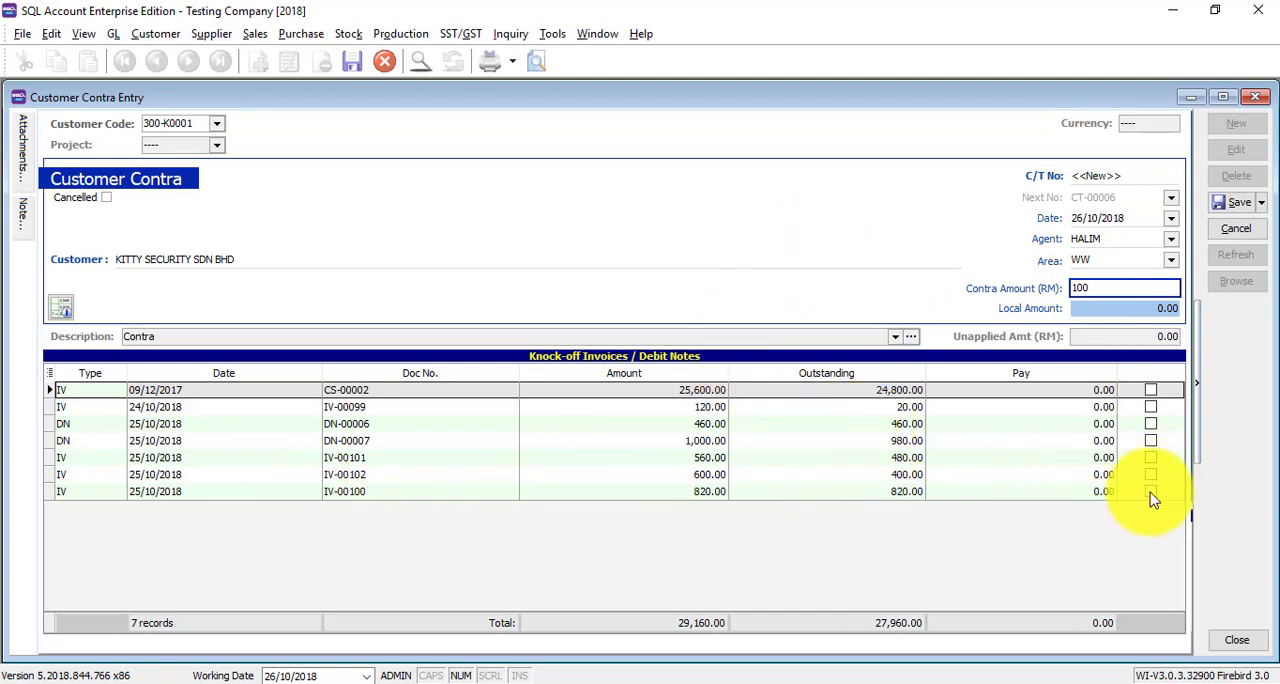
left_click(1150, 492)
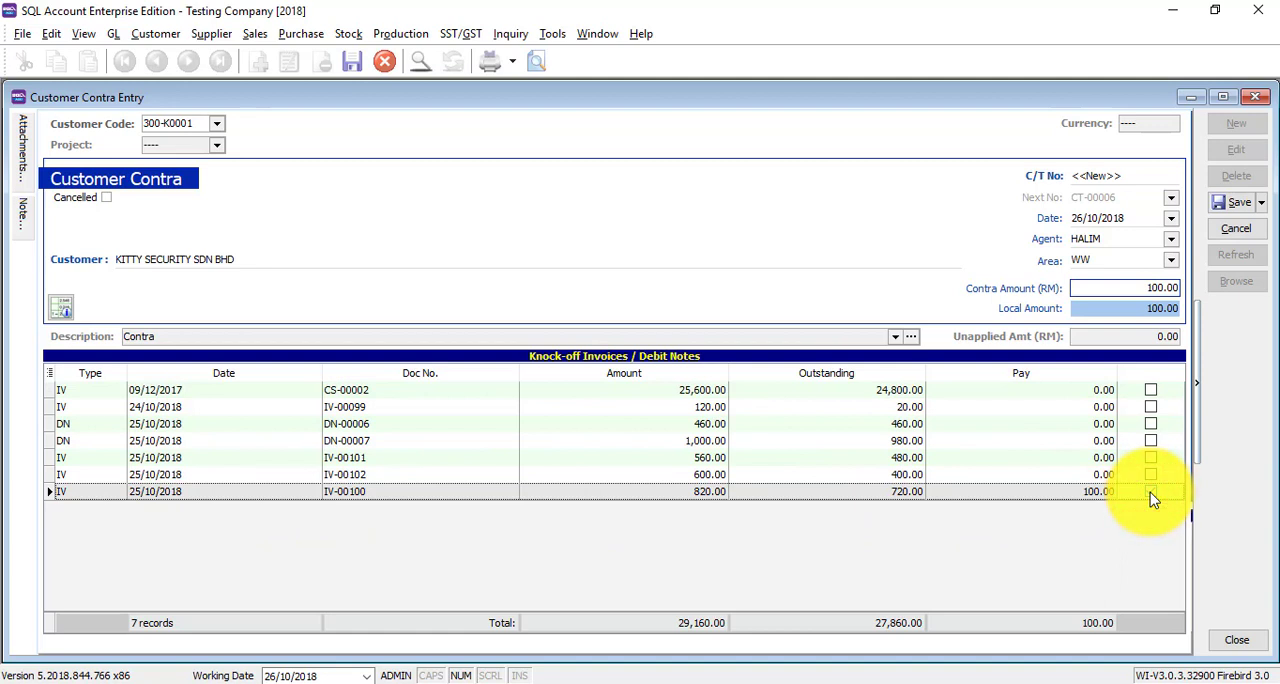
left_click(1150, 492)
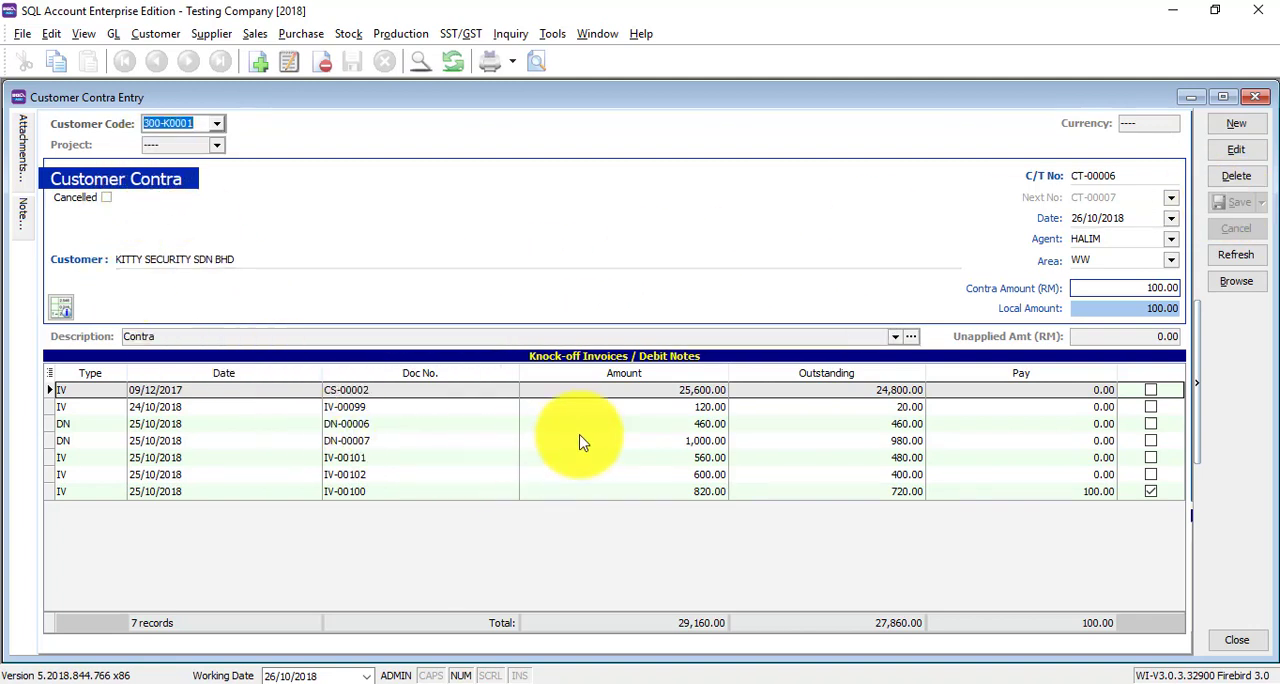
mouse_move(918, 504)
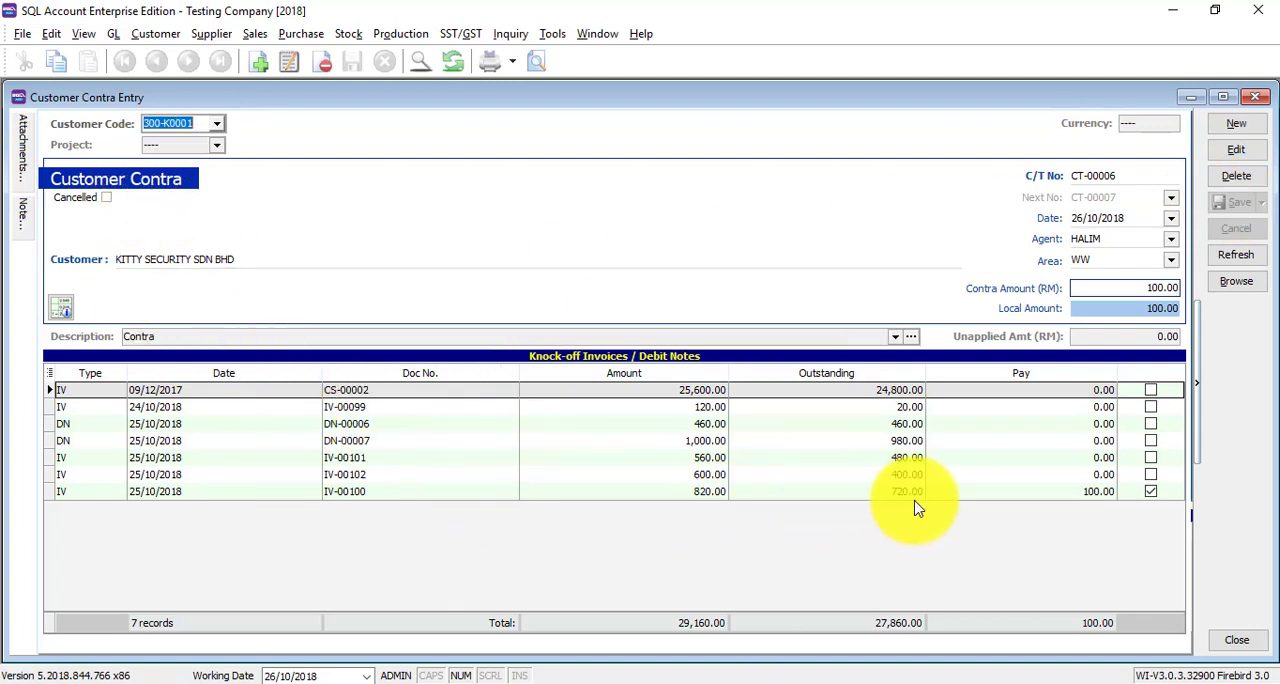
mouse_move(698, 498)
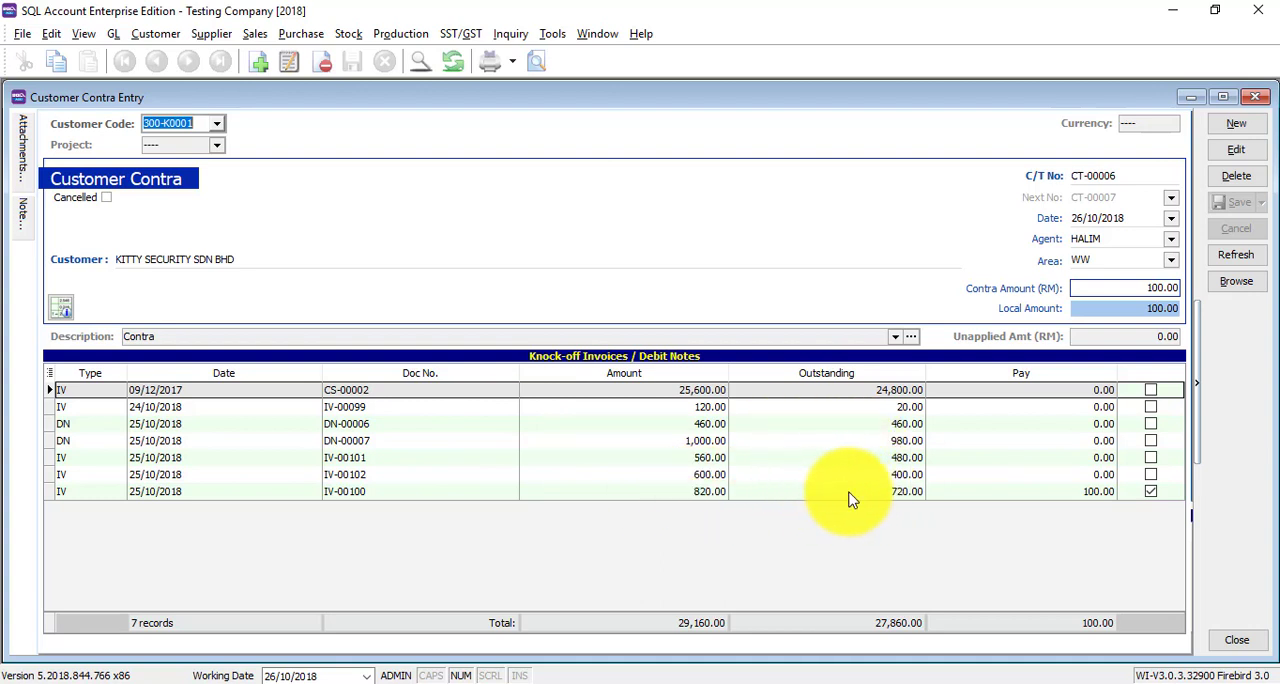
mouse_move(890, 500)
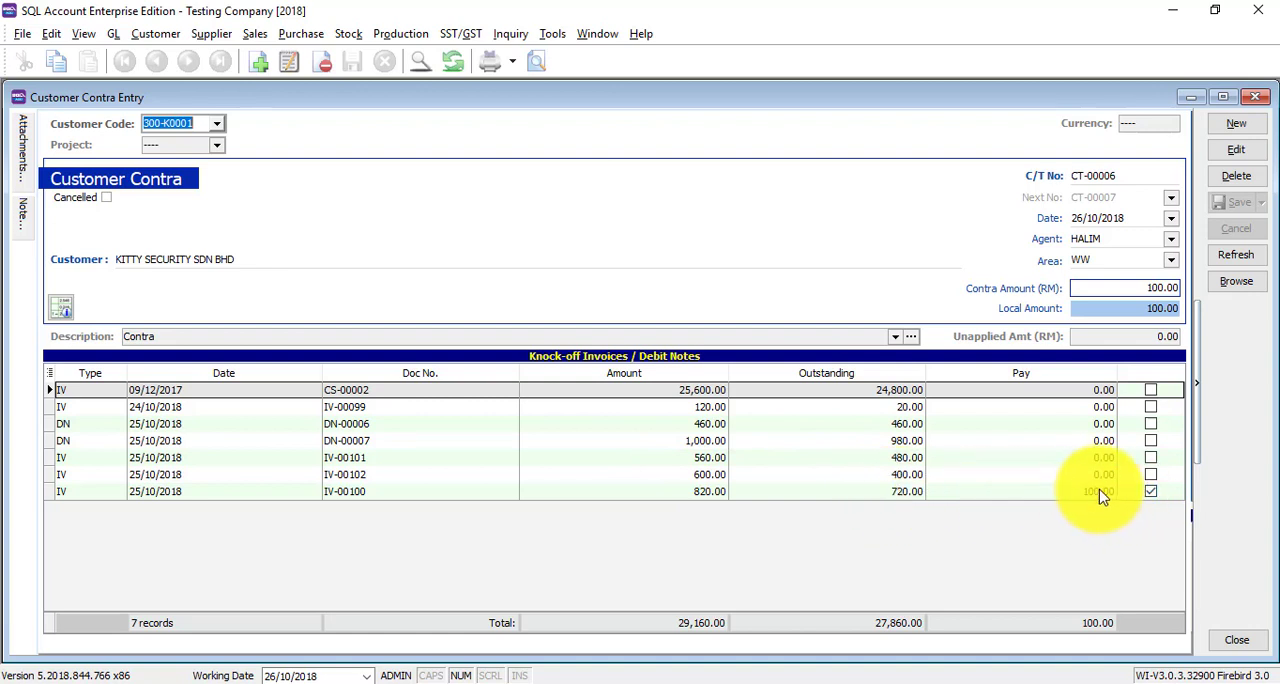
mouse_move(1084, 484)
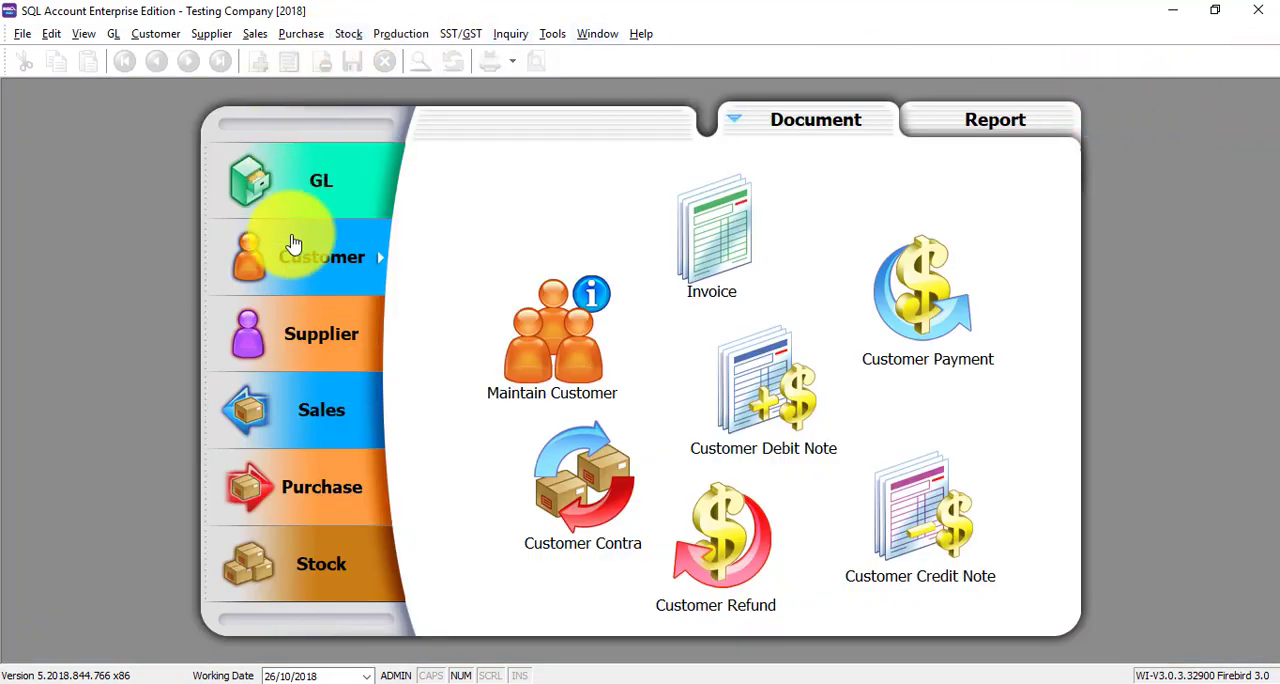
- Show the supplier contra list containing CT-00006 for Kitty Security at 100.00
left_click(320, 332)
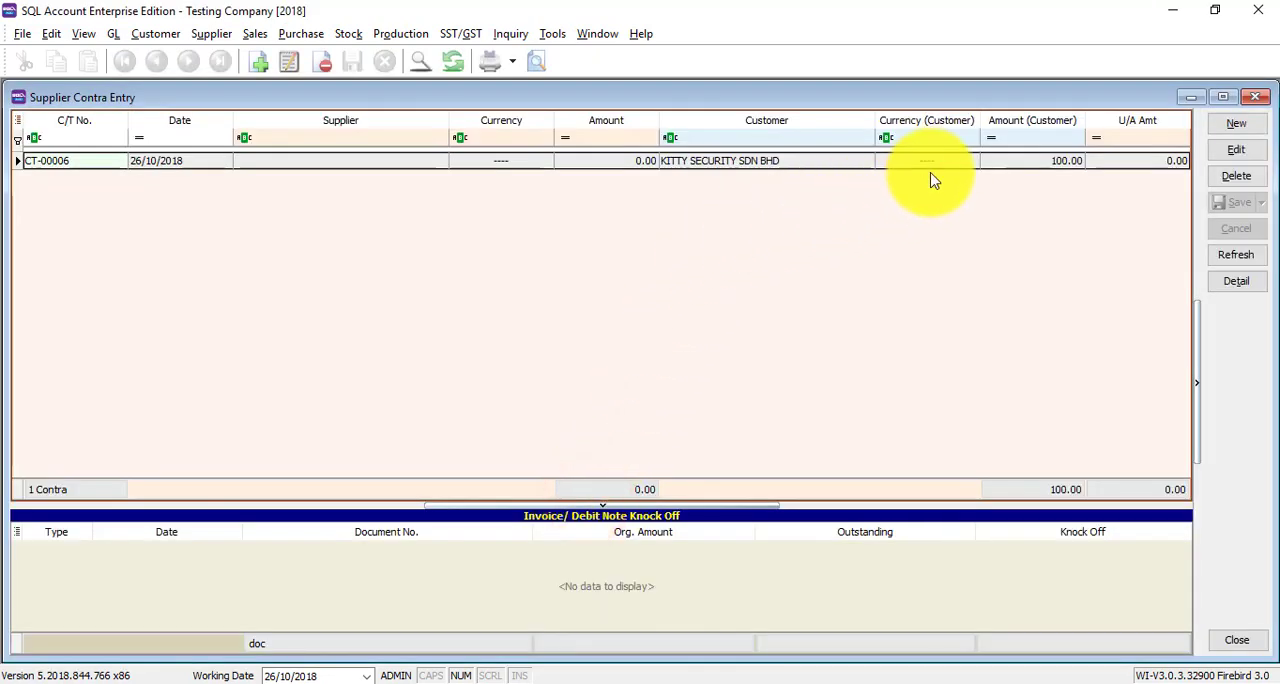
left_click(924, 160)
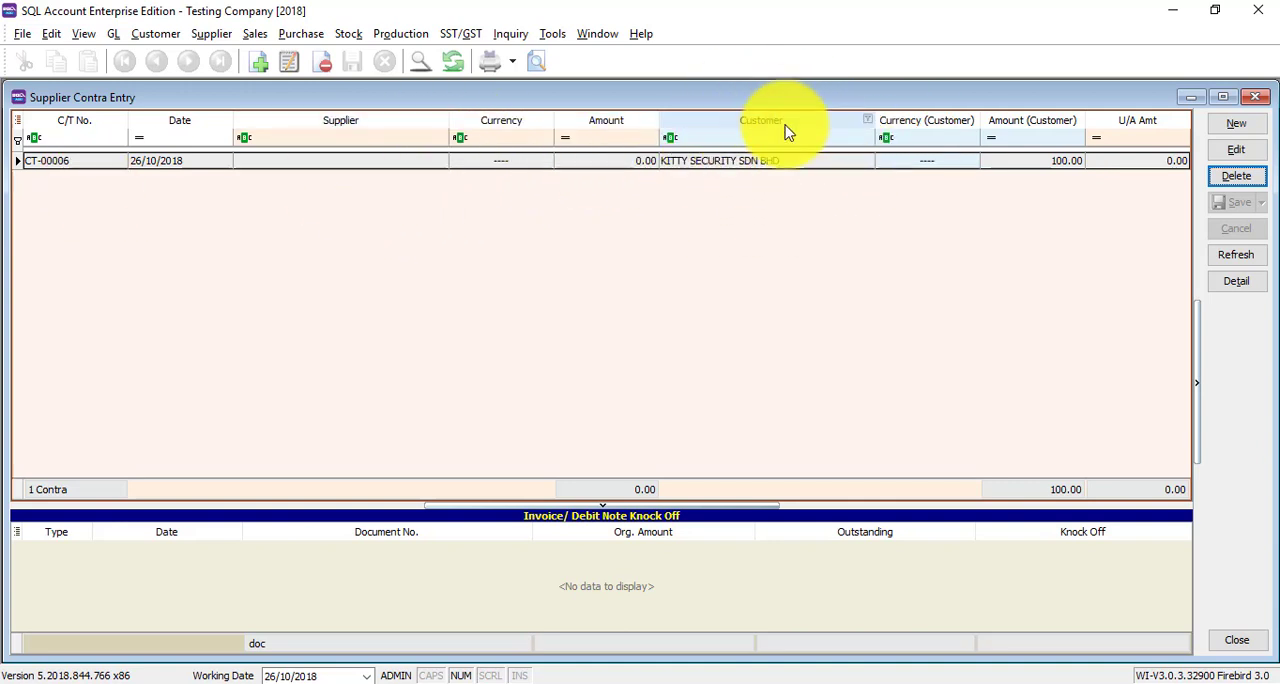
mouse_move(936, 120)
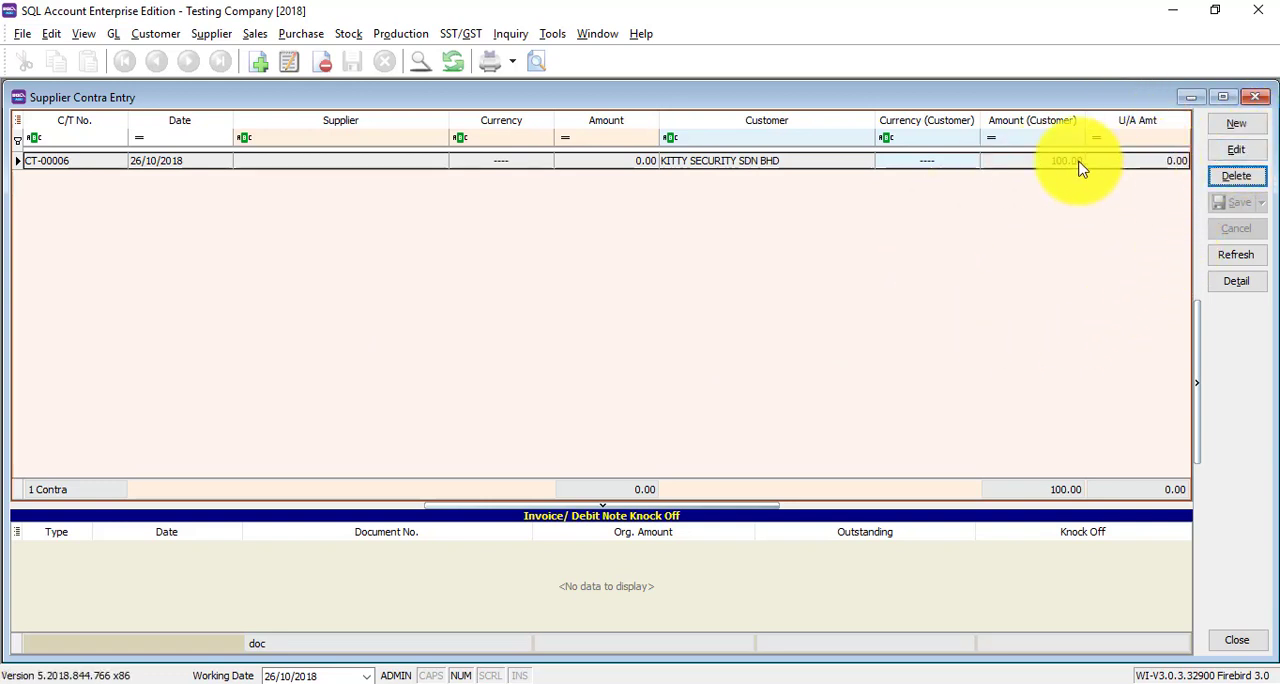
- Create a new supplier contra with 400-K0001 Kitty Security Sdn Bhd as the supplier
left_click(1236, 148)
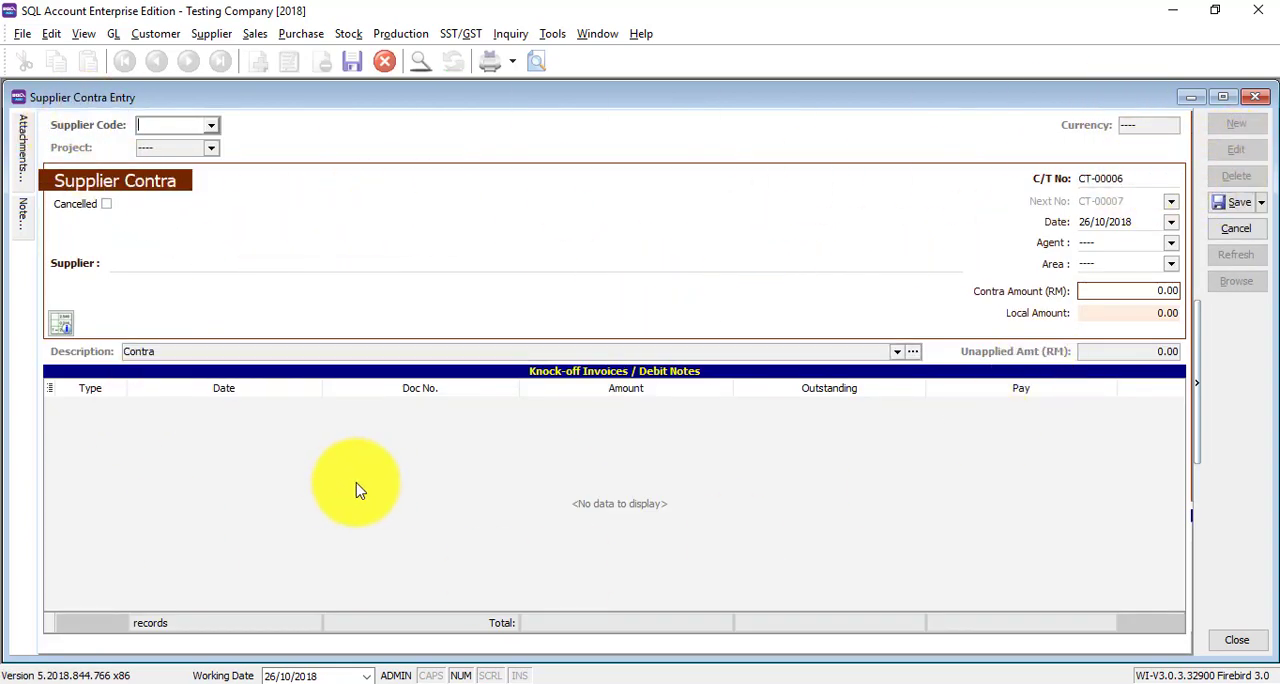
mouse_move(360, 484)
type("ki")
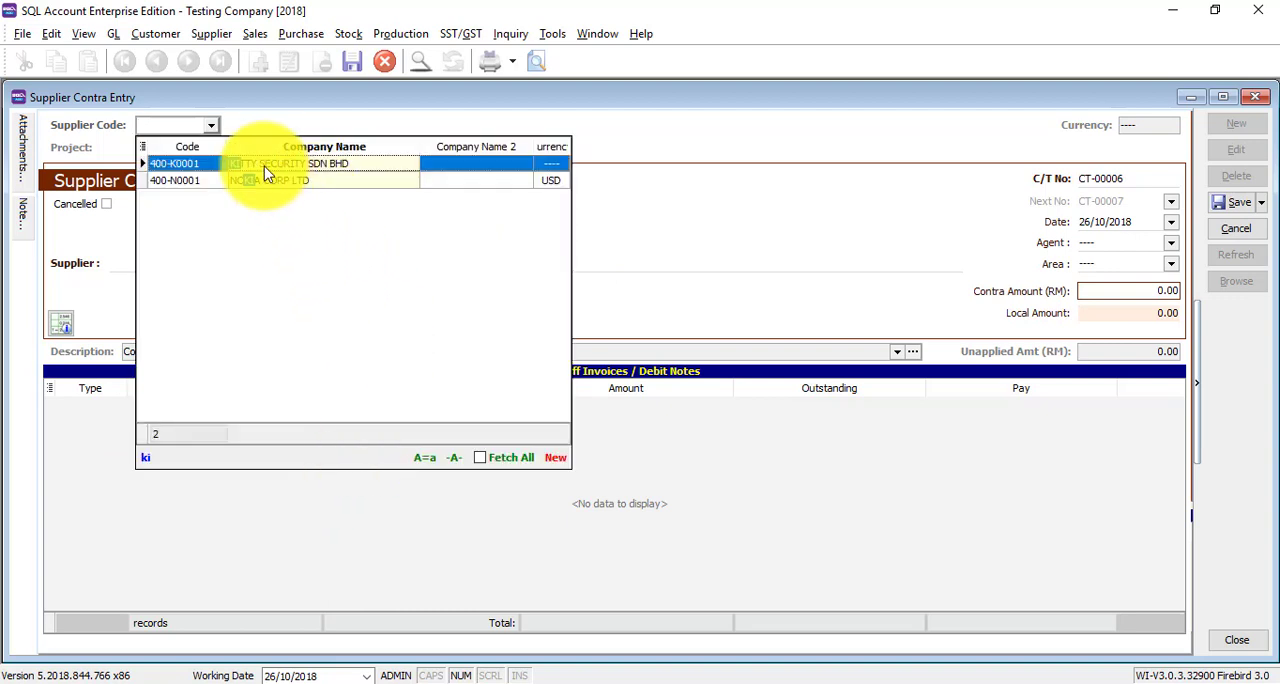
left_click(176, 164)
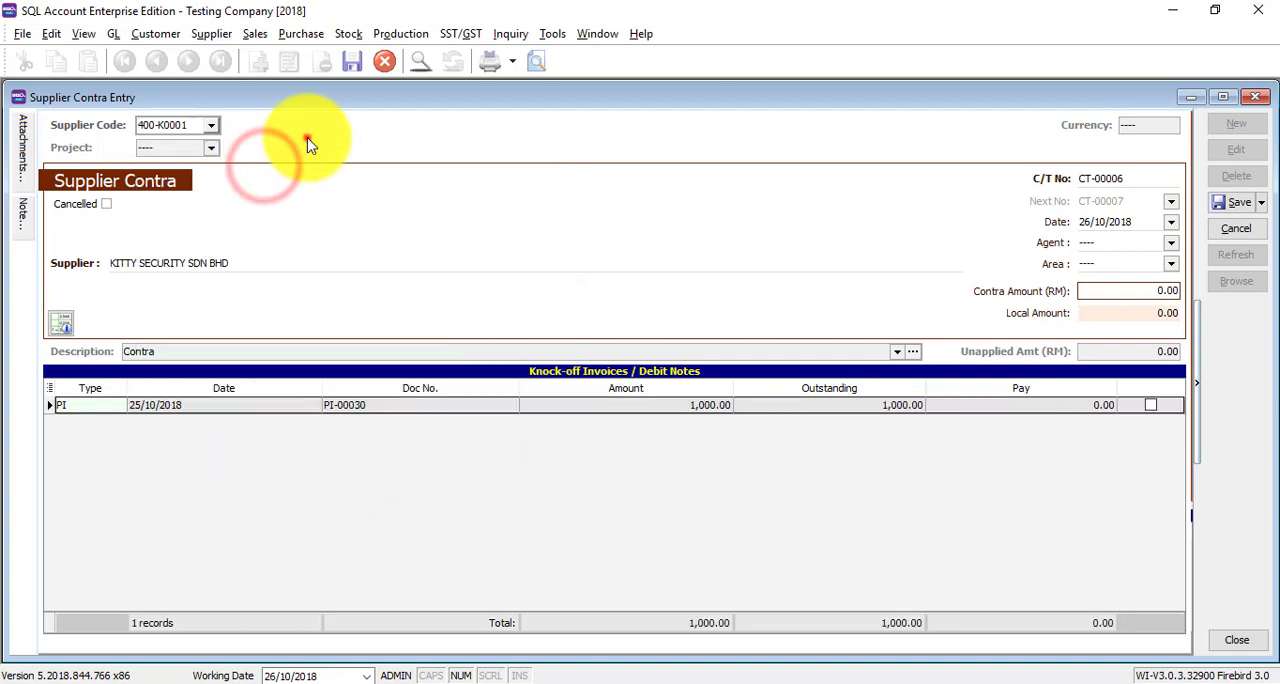
mouse_move(258, 208)
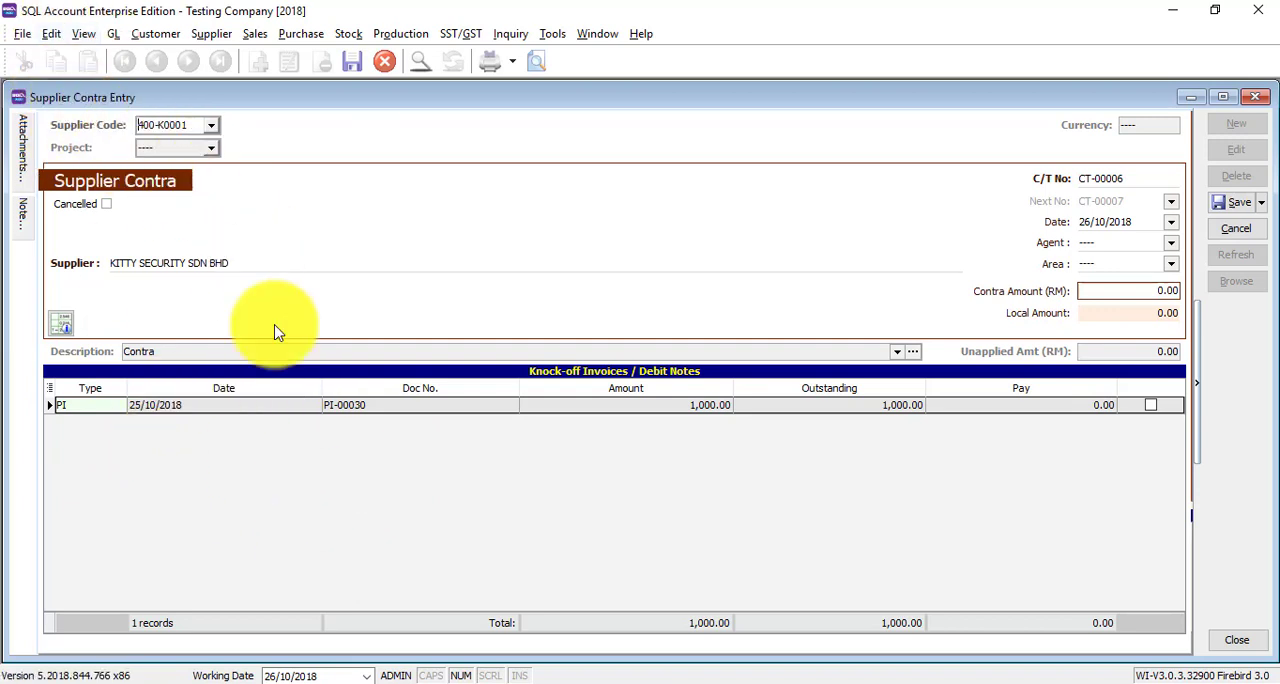
- Set the supplier contra amount to RM100 and knock it off against PI-00030
left_click(1128, 290)
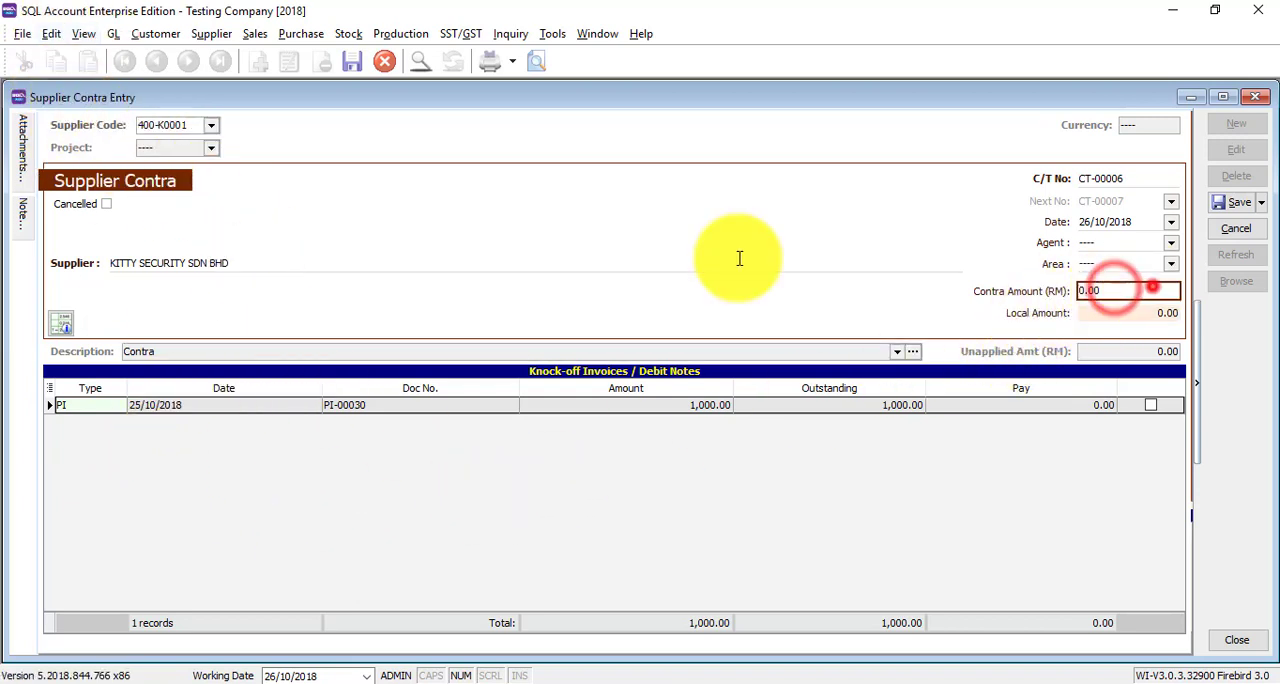
type("1")
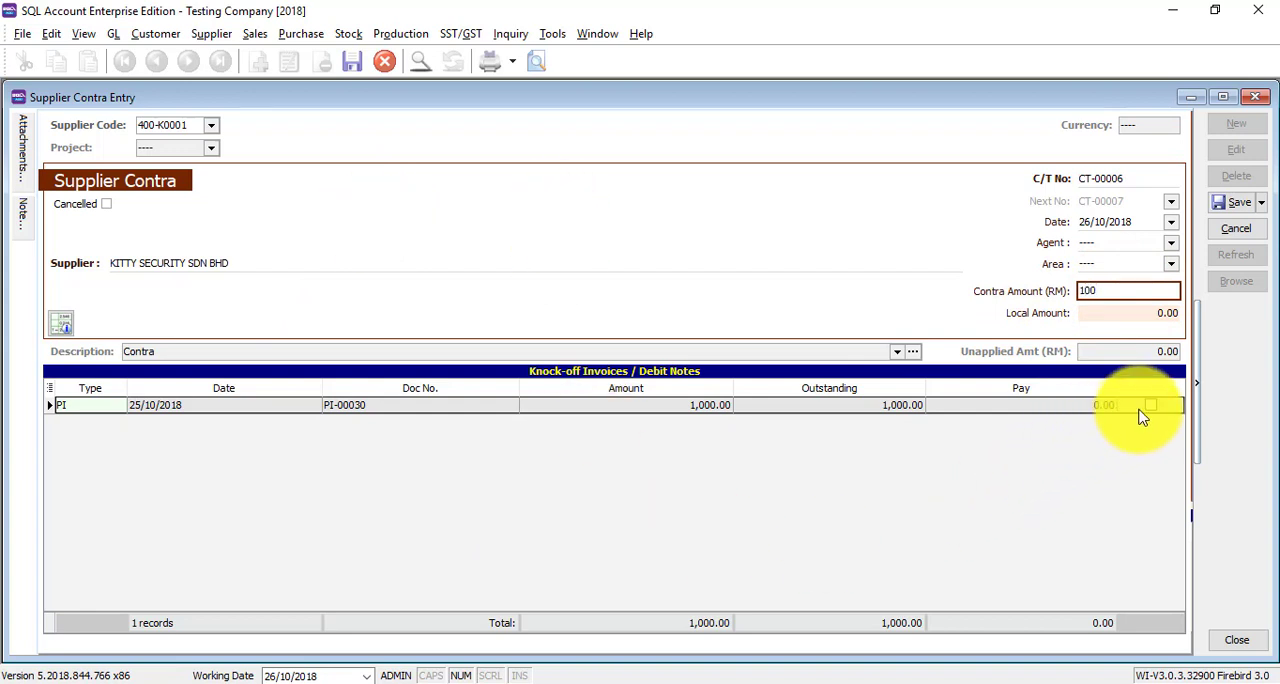
left_click(1150, 404)
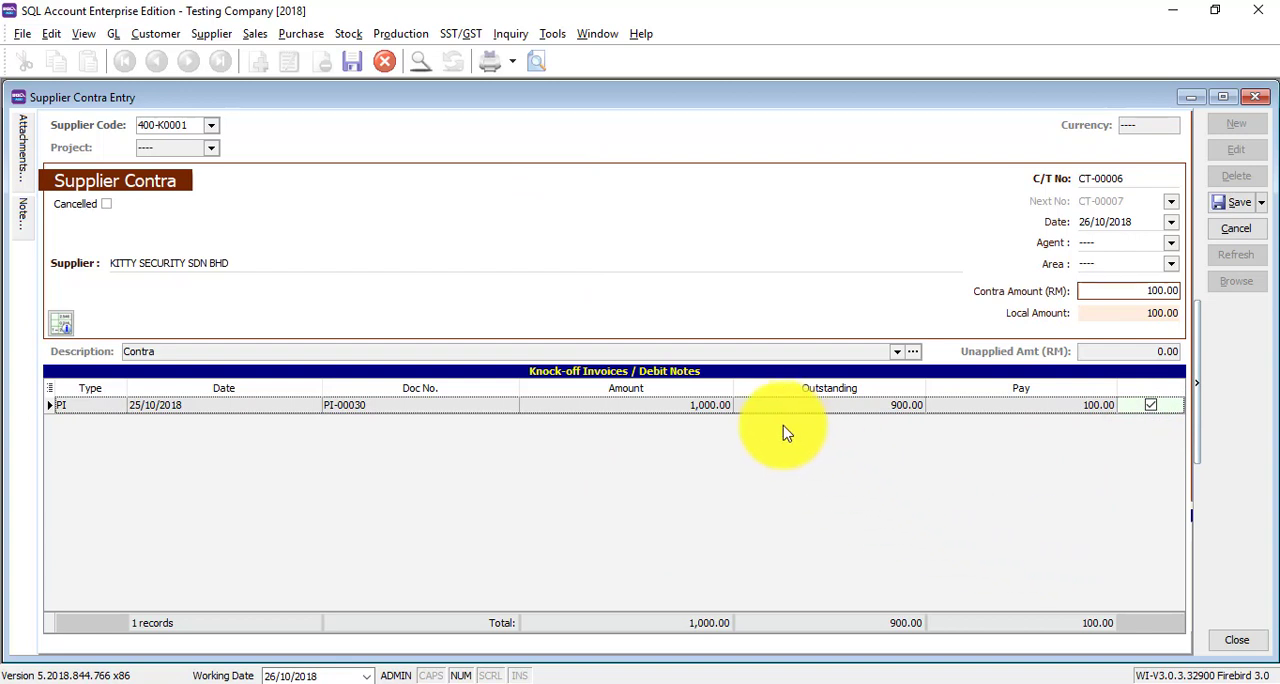
mouse_move(636, 460)
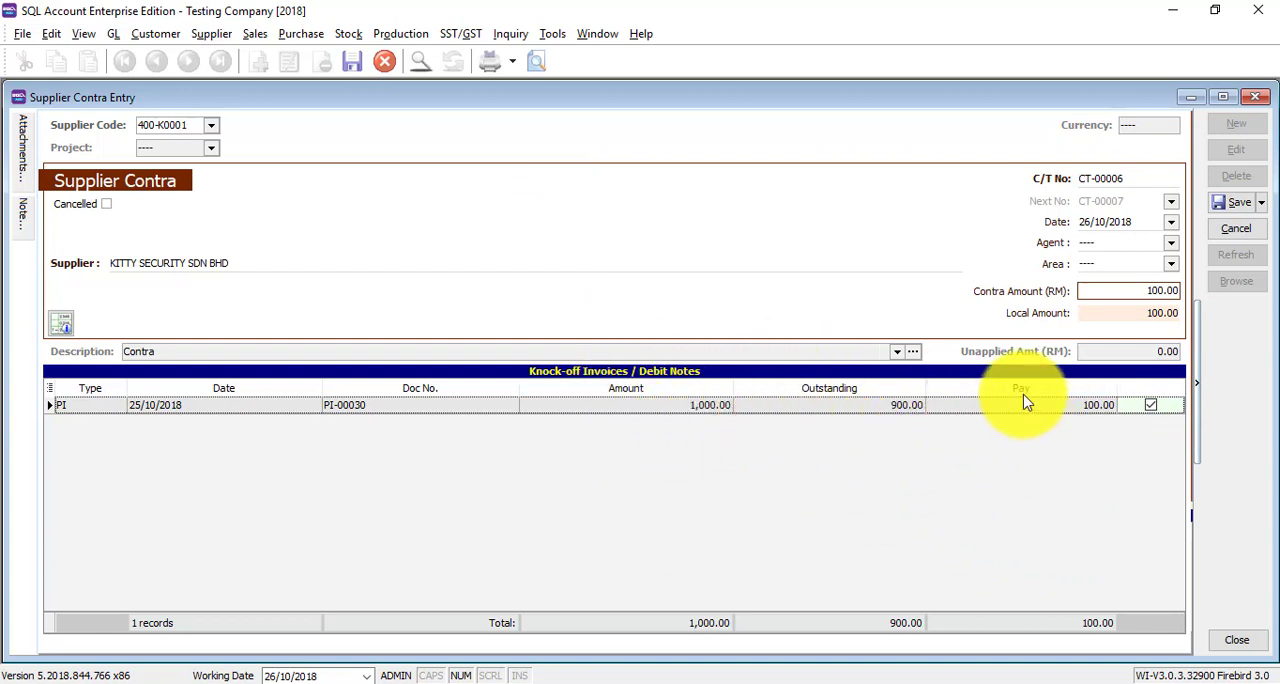
mouse_move(1022, 416)
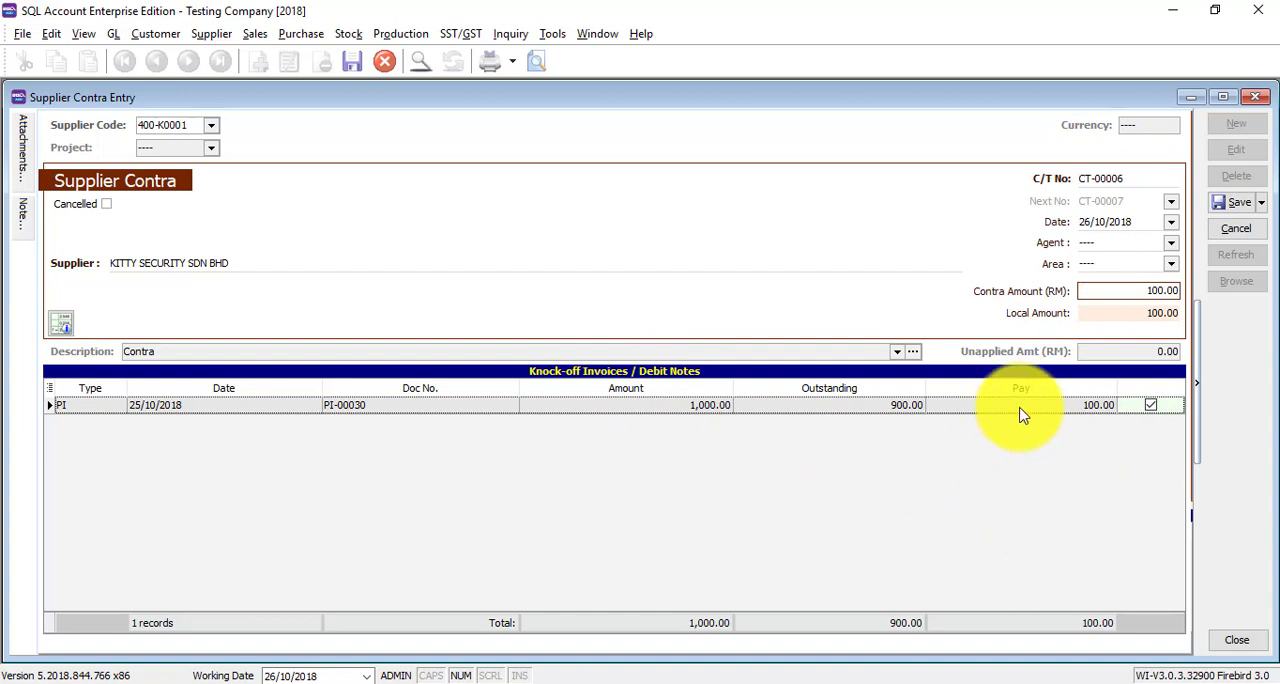
mouse_move(864, 424)
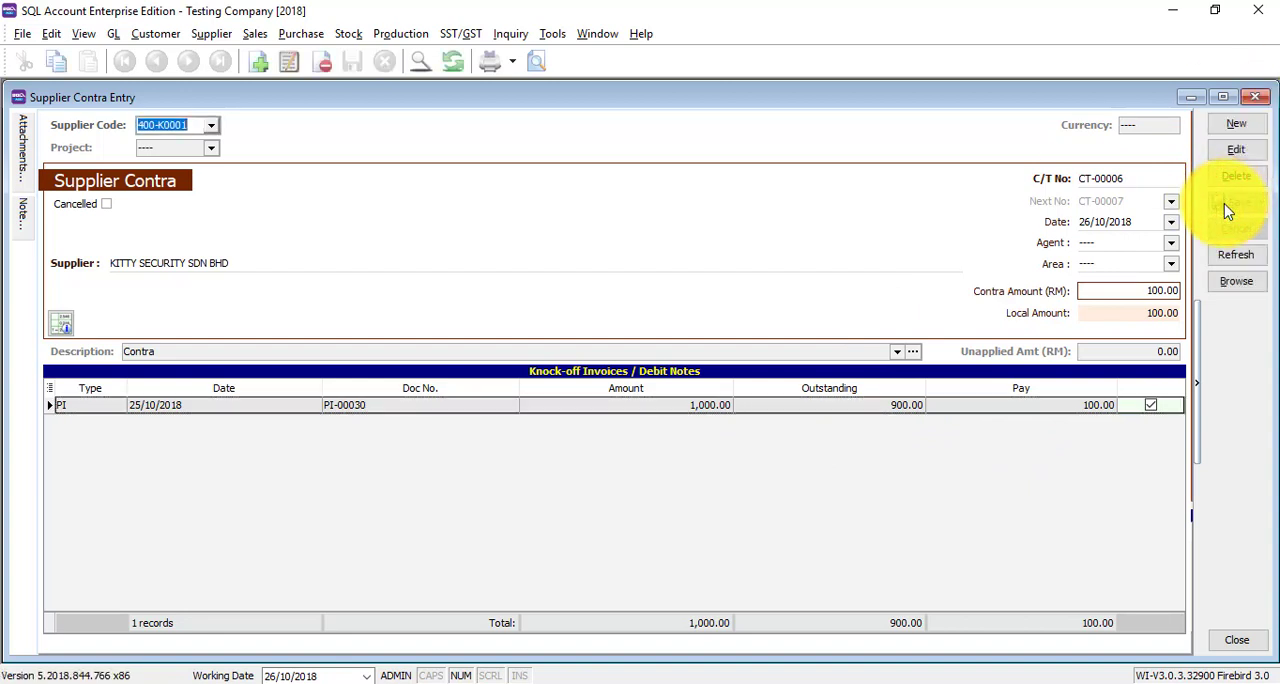
- Save the contra and preview it as the Supp Contra Voucher - Full report
left_click(1236, 148)
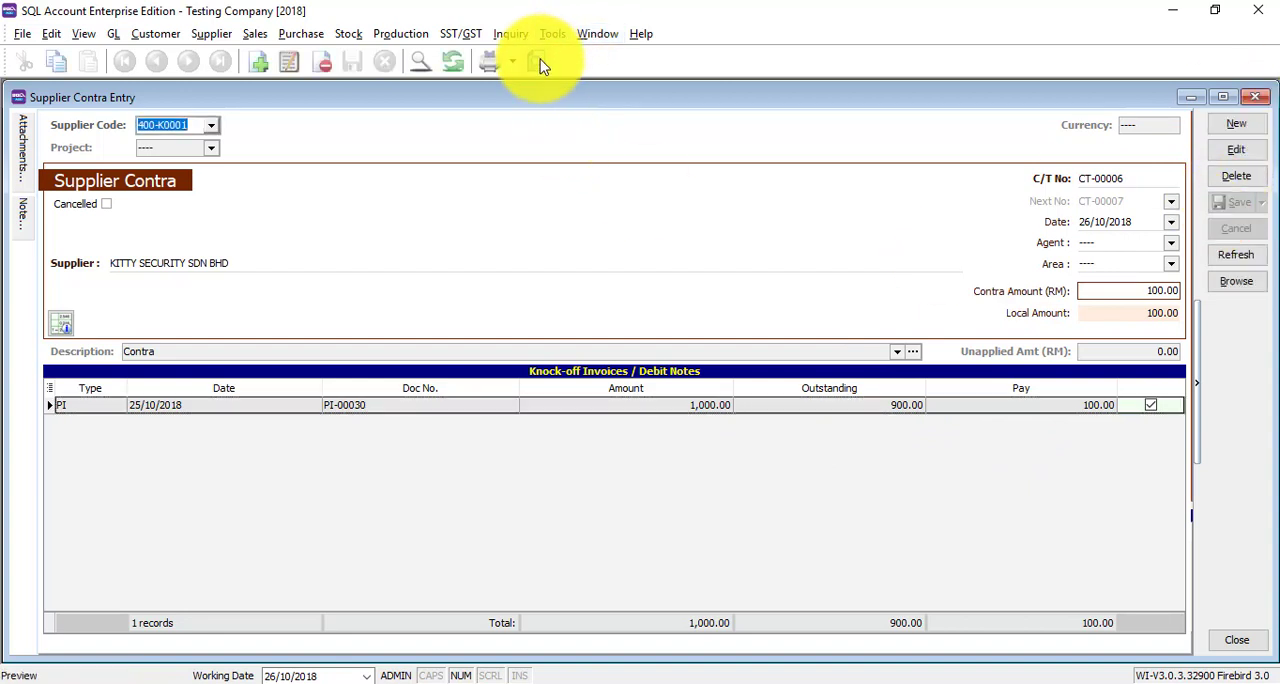
left_click(536, 60)
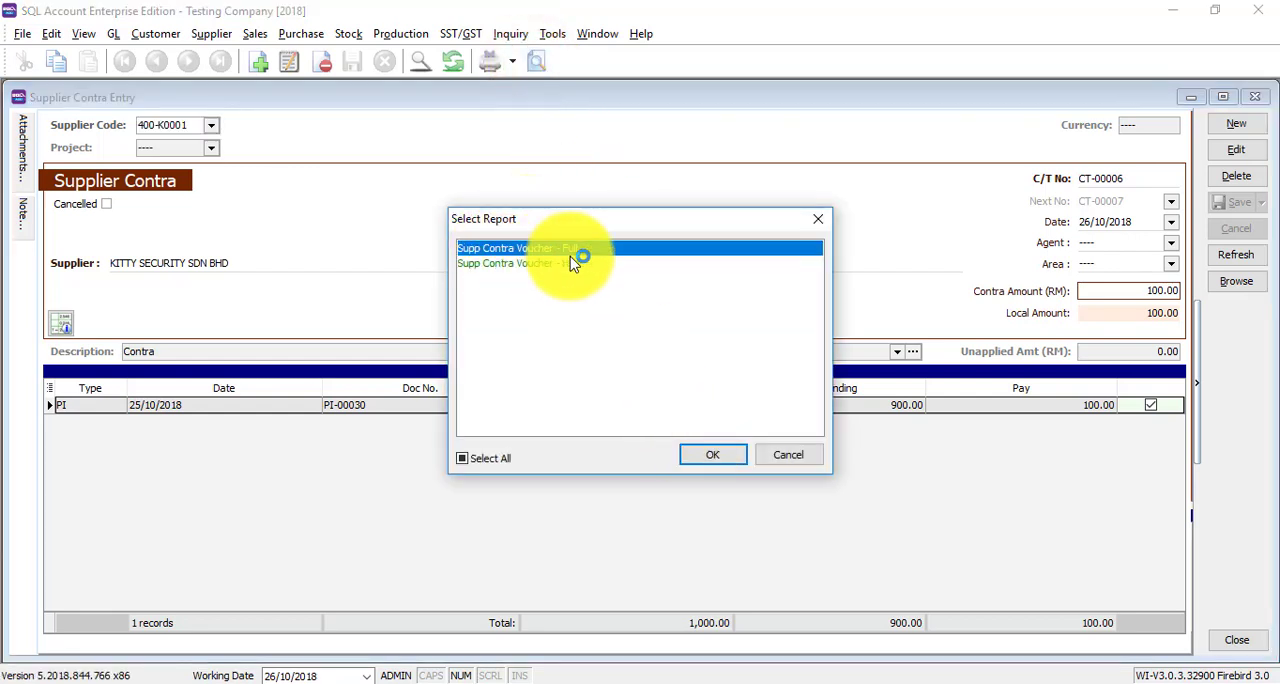
left_click(712, 454)
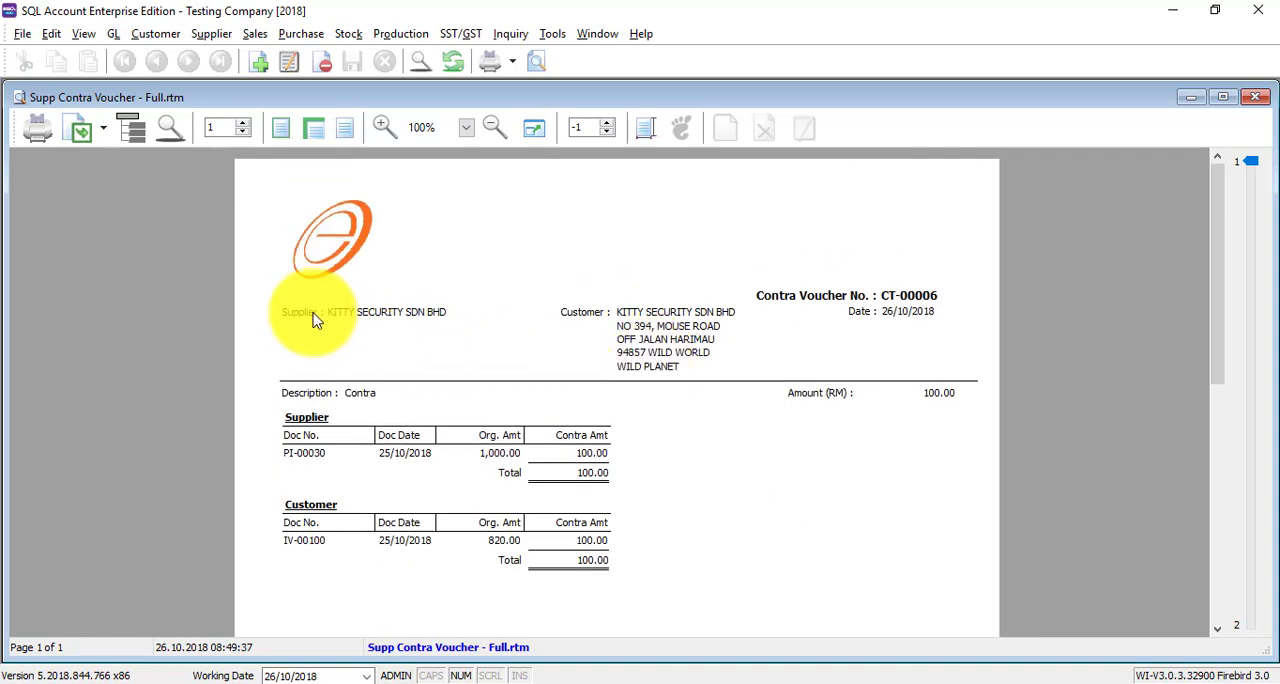
mouse_move(344, 348)
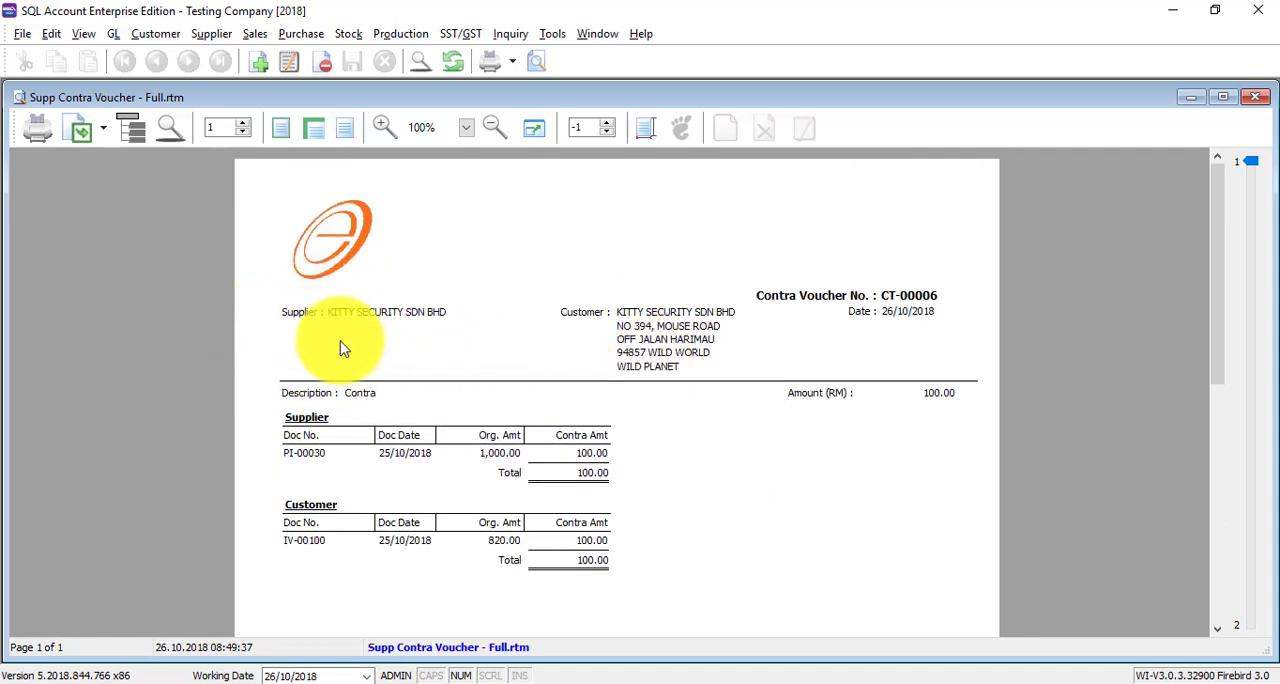
mouse_move(648, 356)
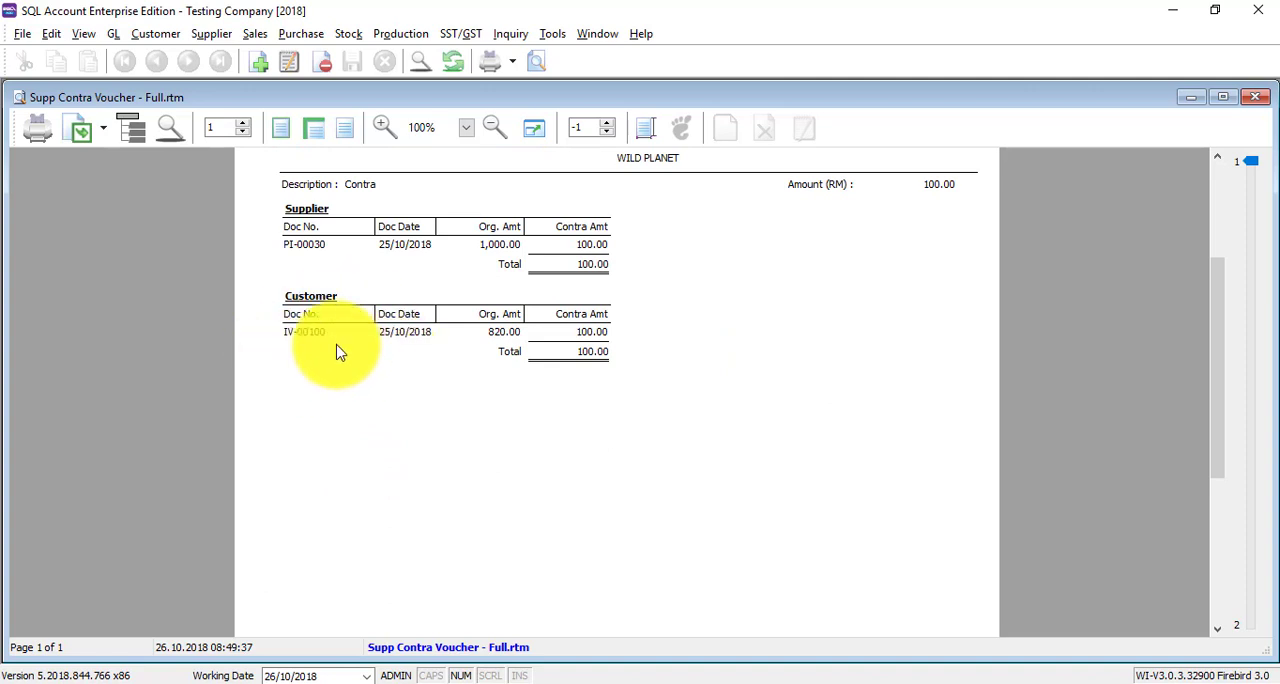
mouse_move(660, 404)
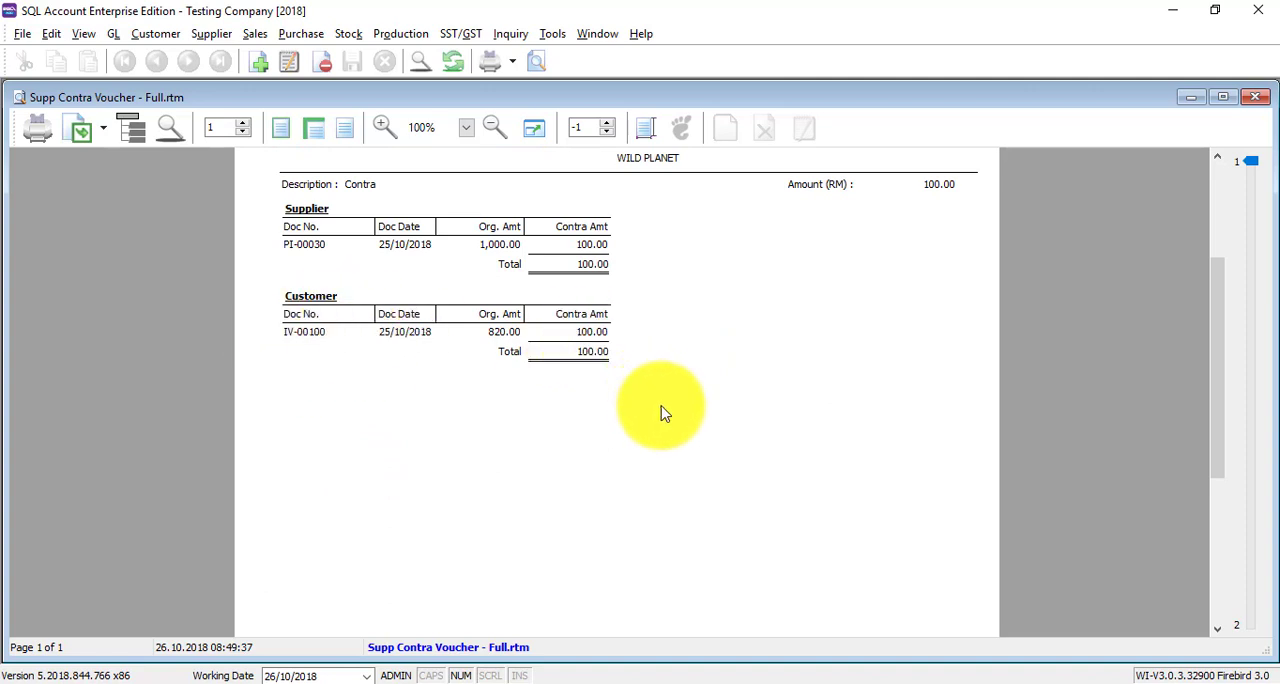